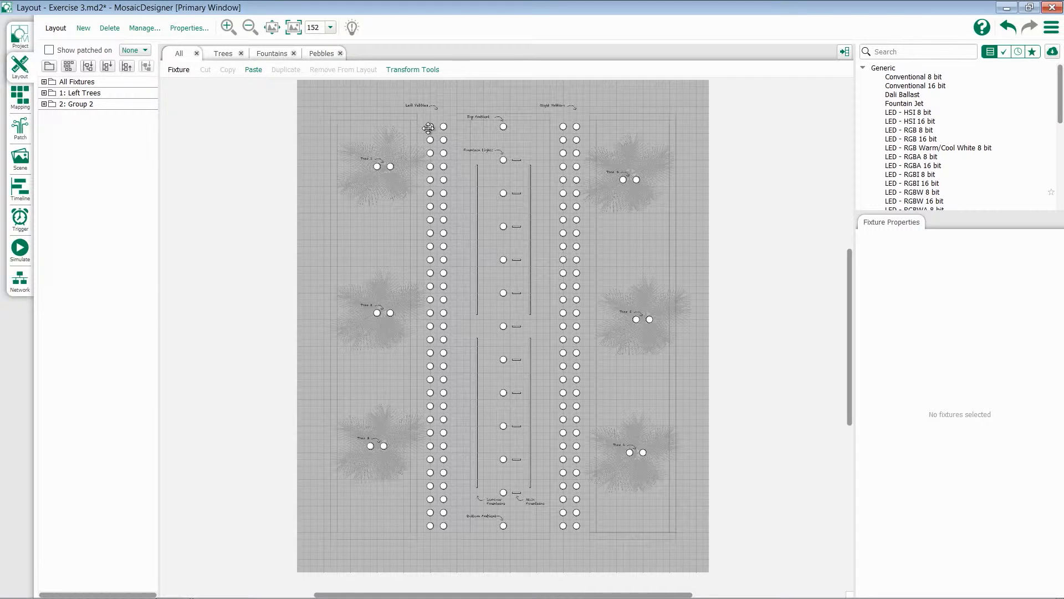
Step: Select the left pebble fixtures and create a pixel matrix from them
left_click(430, 127)
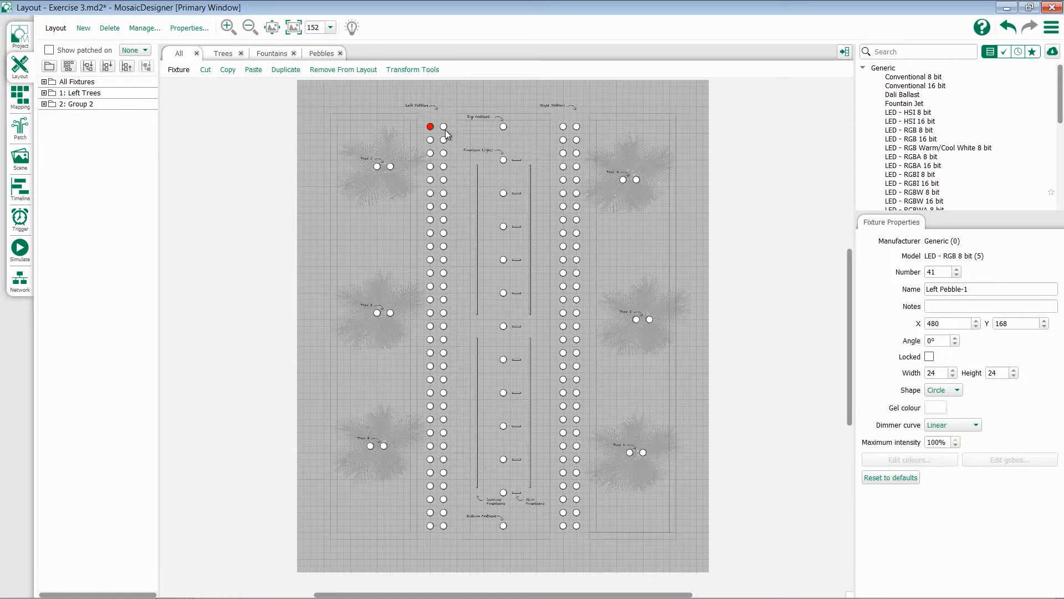
left_click(564, 126)
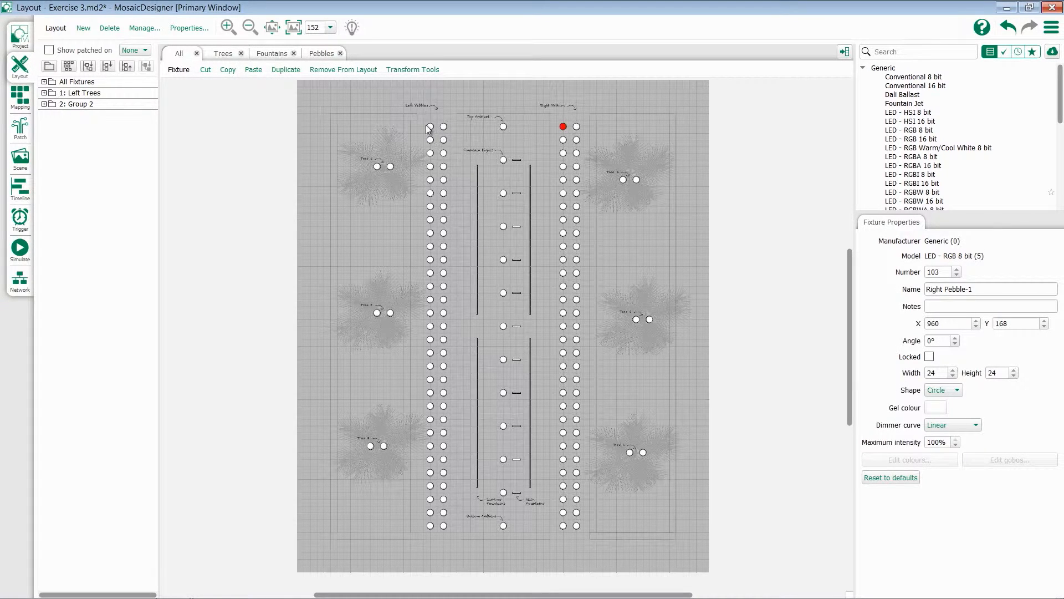
left_click(430, 127)
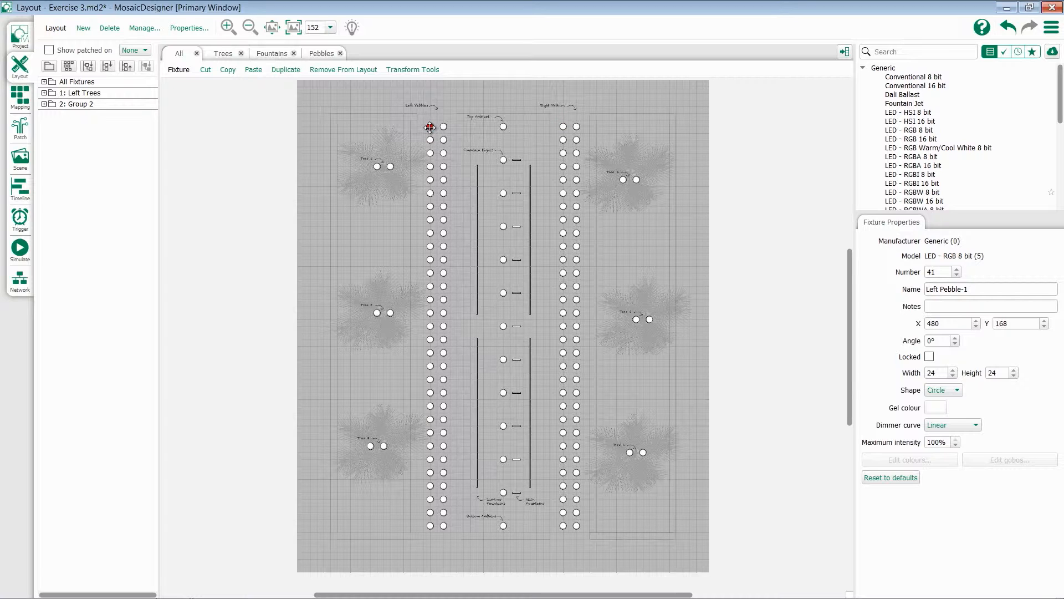
left_click(421, 131)
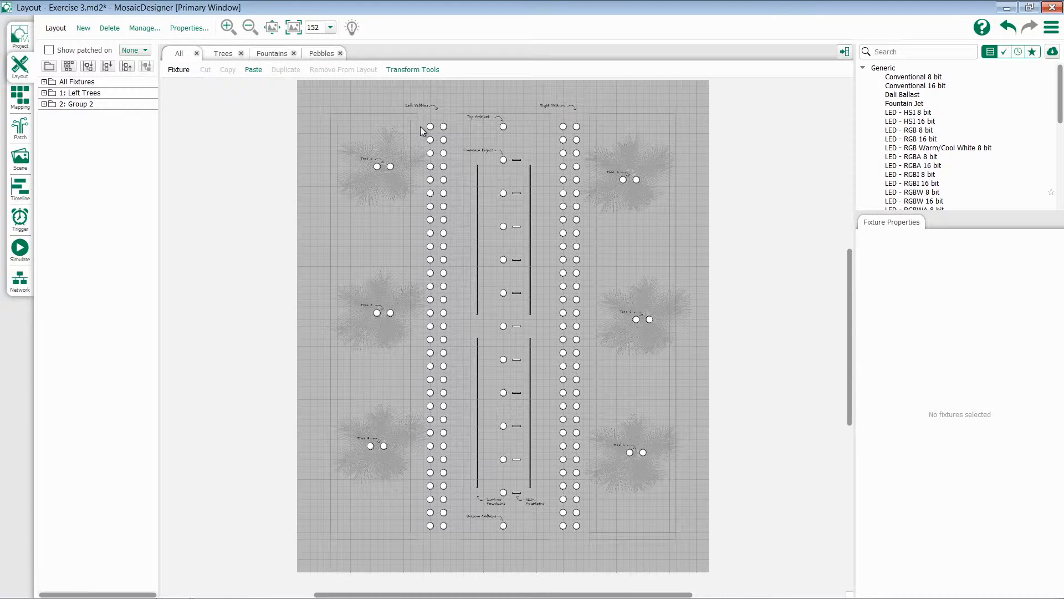
mouse_move(418, 122)
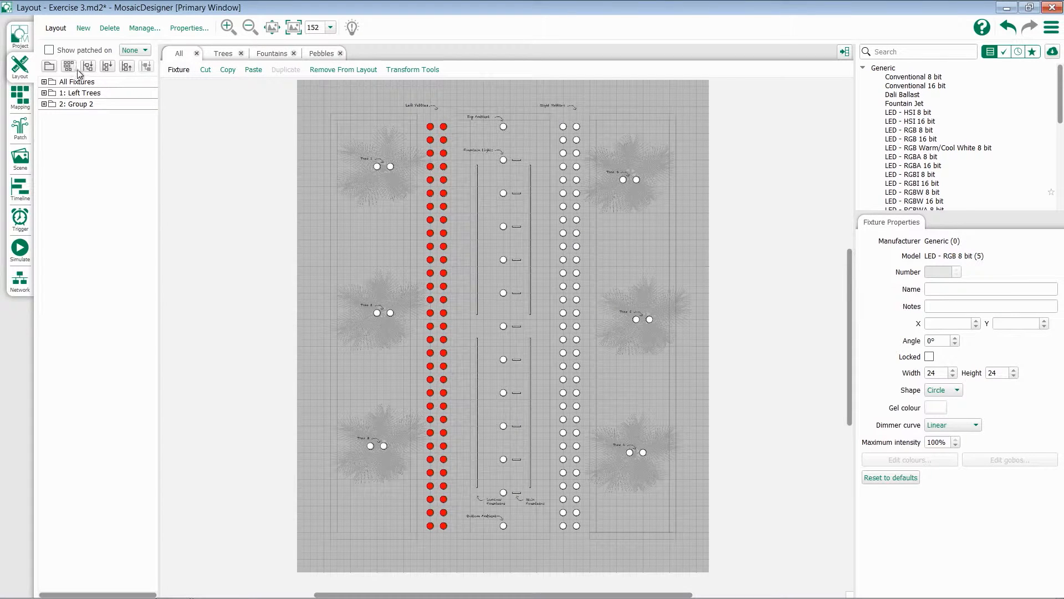
mouse_move(69, 65)
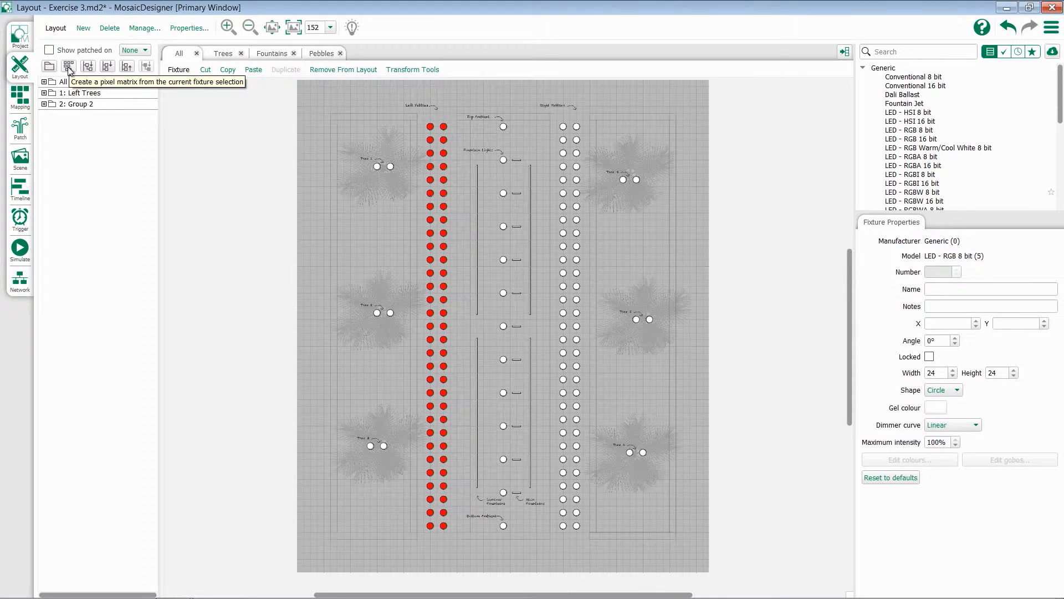
left_click(68, 65)
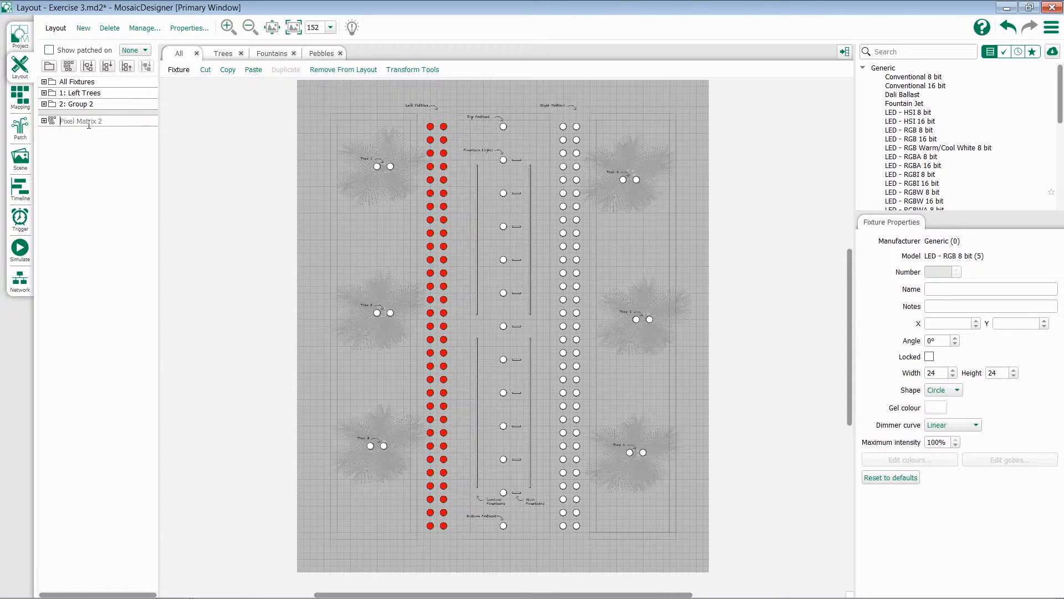
Step: Name the matrix 'left Pebbles' and select it in the layout list
type("left Pebbles")
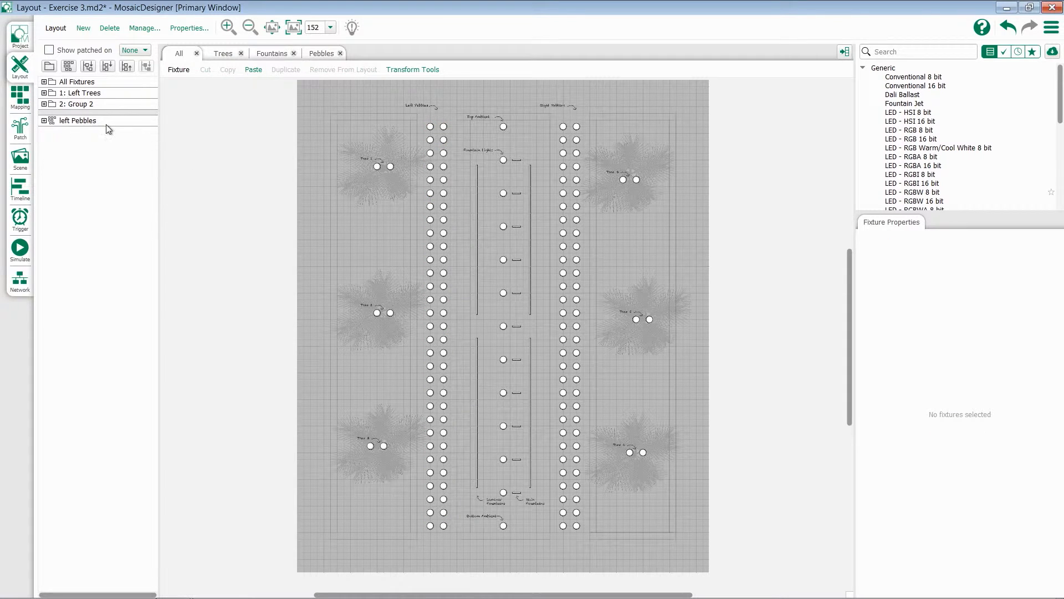
left_click(78, 120)
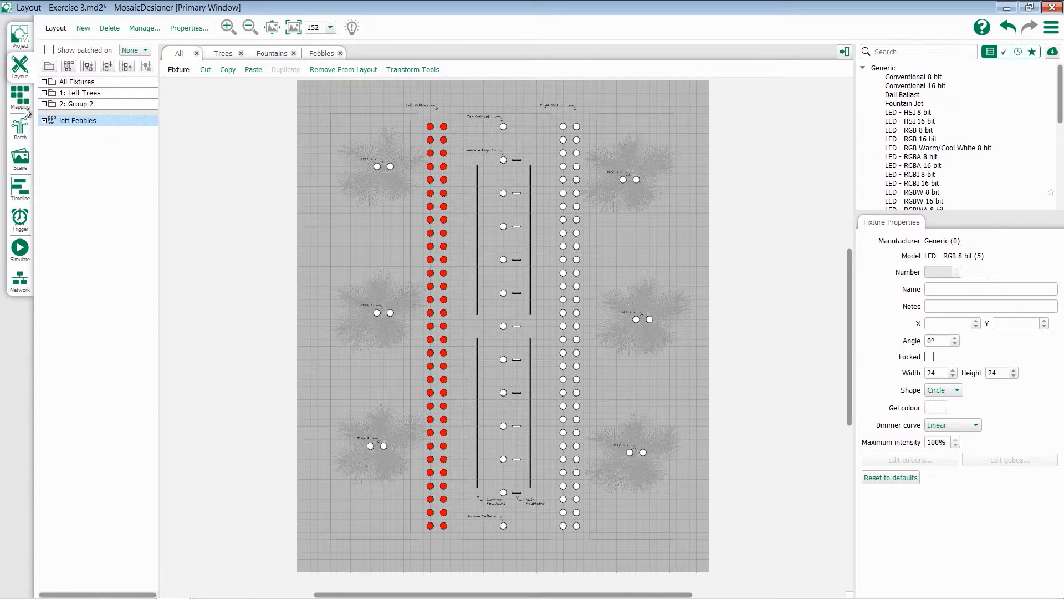
Step: Open the left Pebbles matrix in the Mapping view
left_click(20, 97)
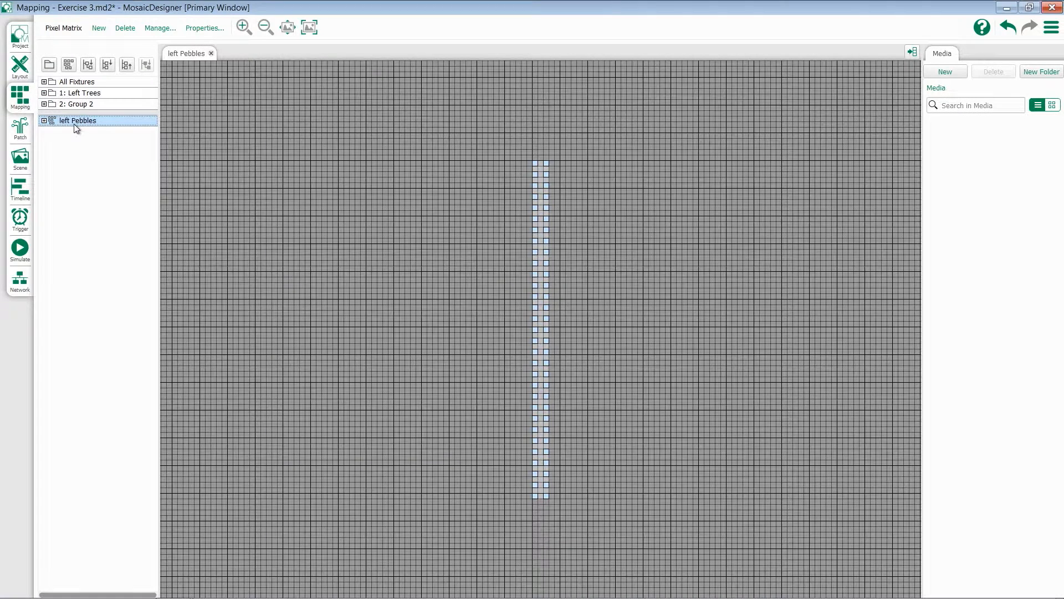
mouse_move(529, 581)
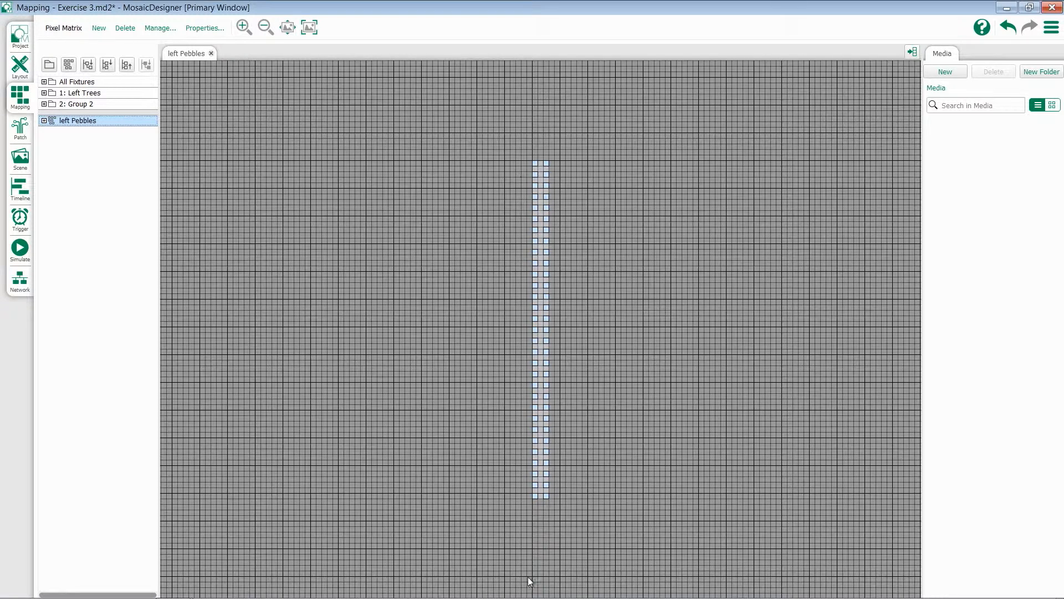
mouse_move(536, 166)
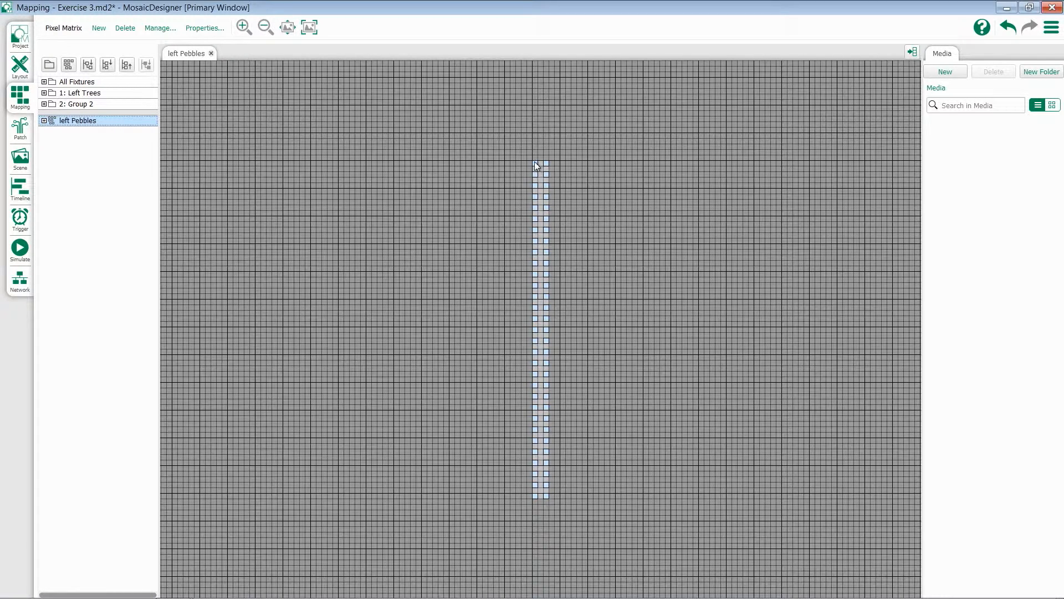
mouse_move(535, 166)
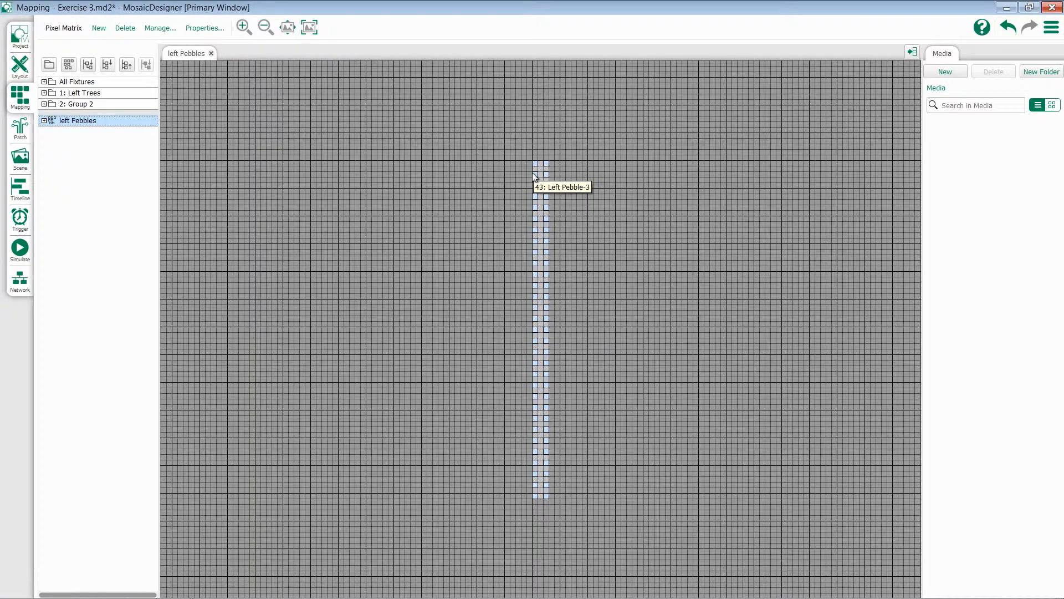
mouse_move(550, 195)
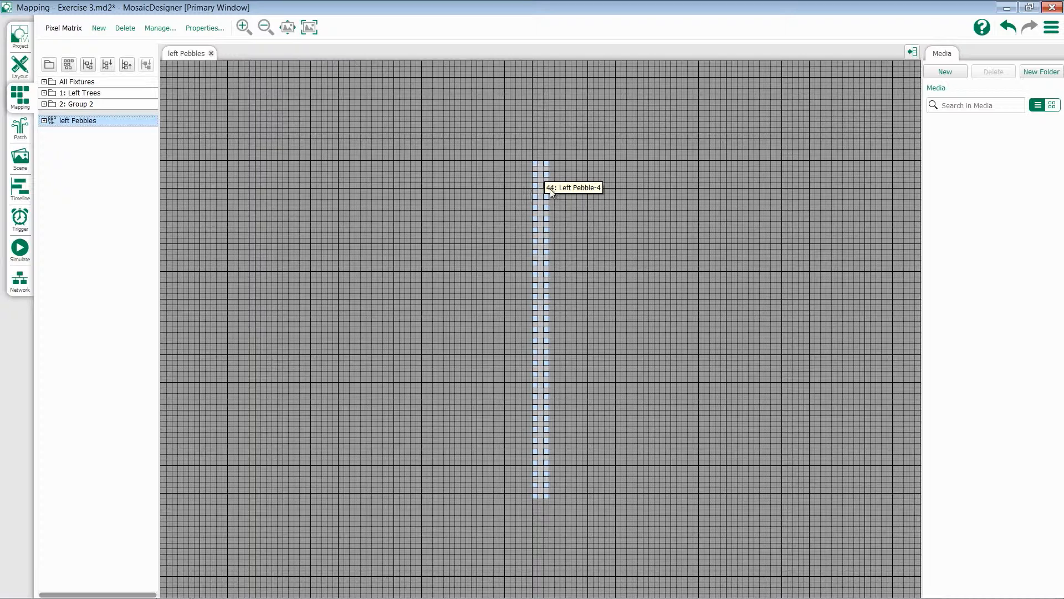
mouse_move(611, 190)
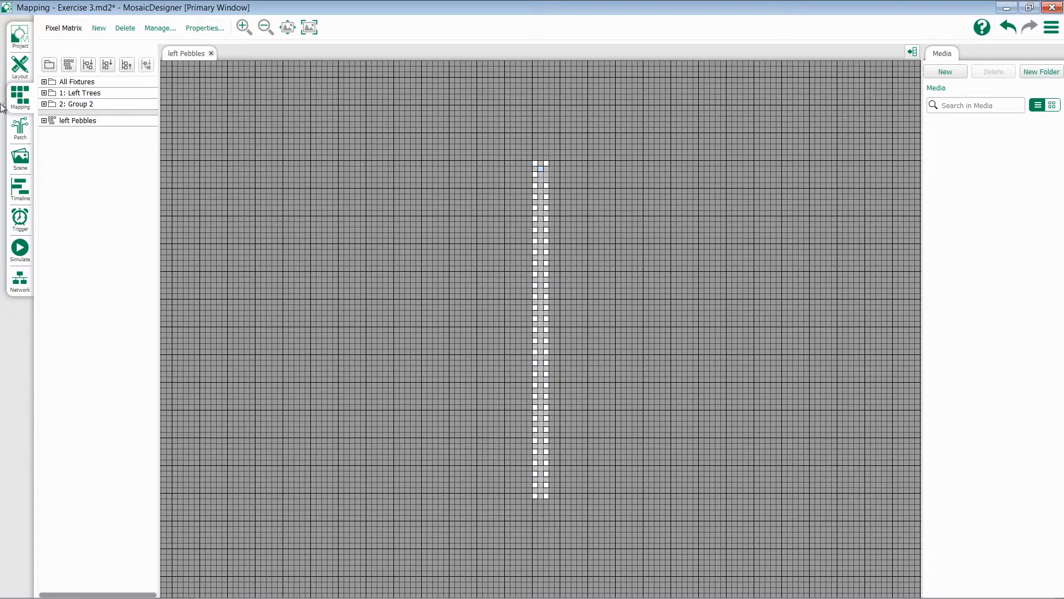
Step: Switch between Layout and Mapping views, ending on the fixture layout
left_click(20, 66)
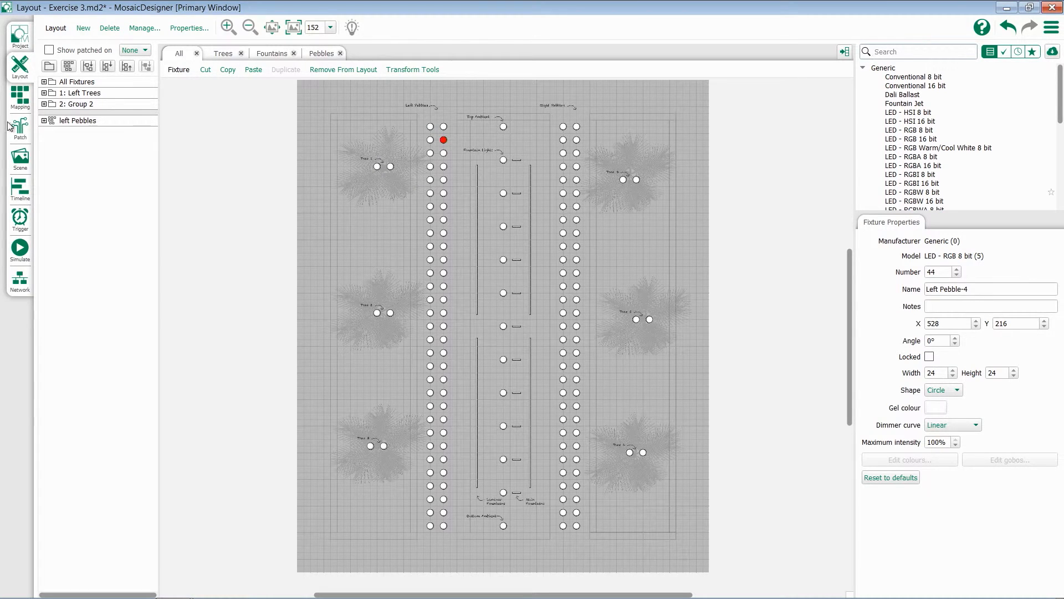
left_click(20, 97)
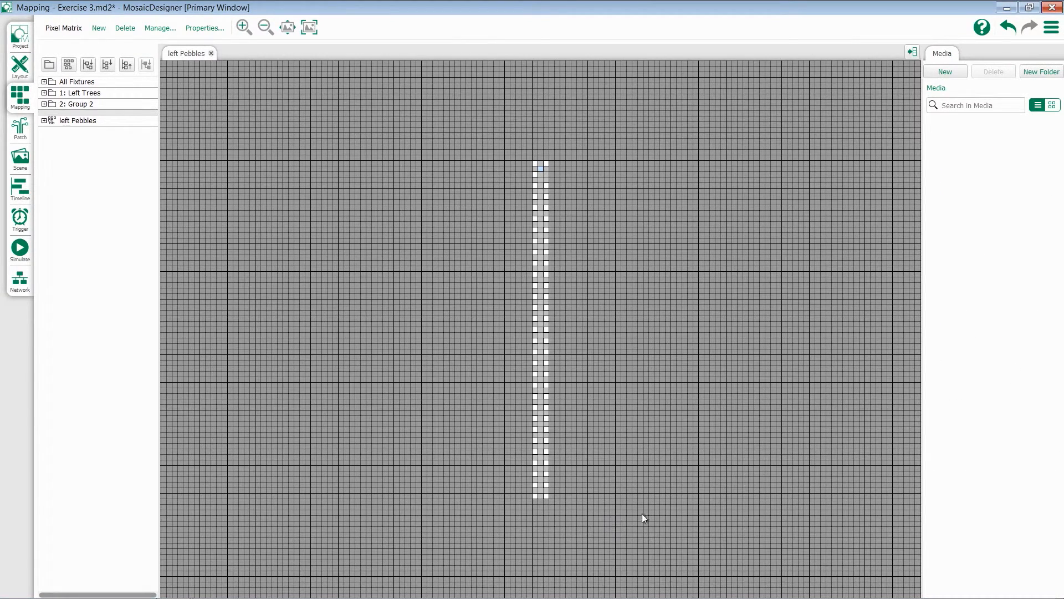
mouse_move(40, 68)
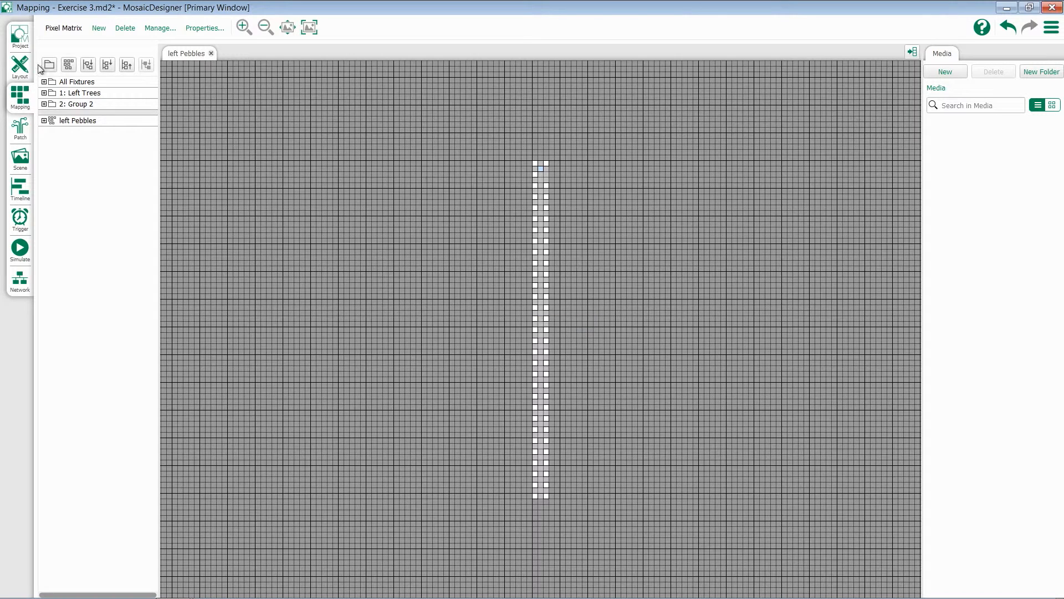
left_click(20, 66)
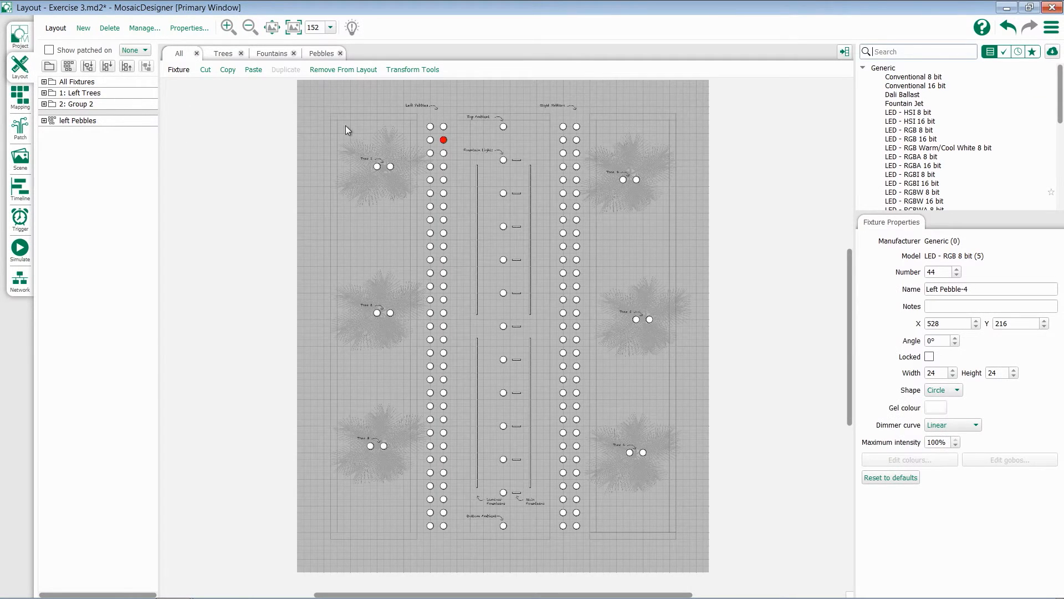